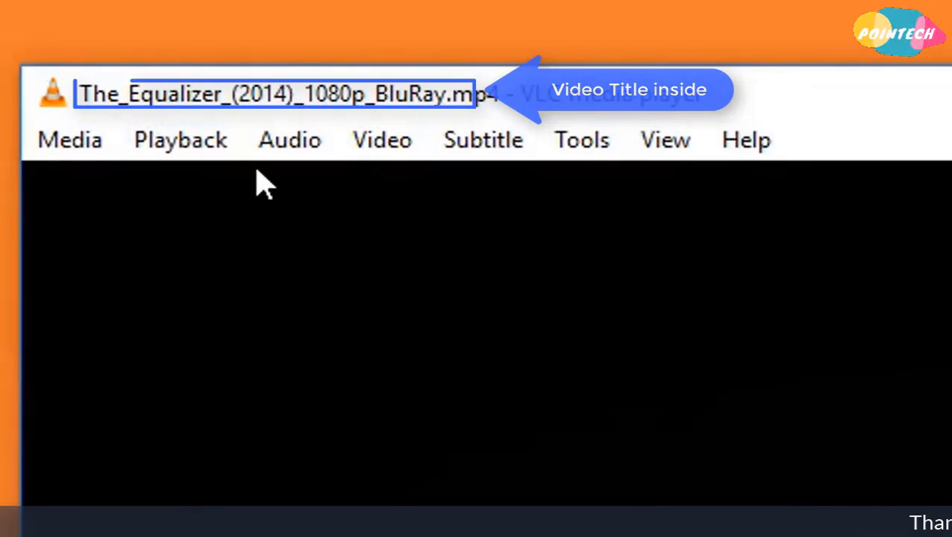
- Launch MKVToolNix GUI from its desktop shortcut with The Equalizer MP4 loaded as source
left_click(290, 140)
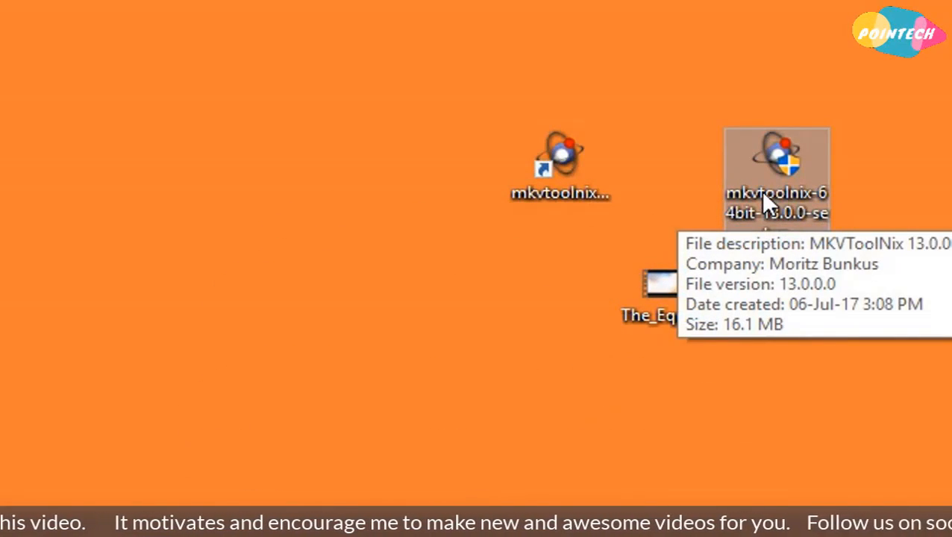
mouse_move(480, 286)
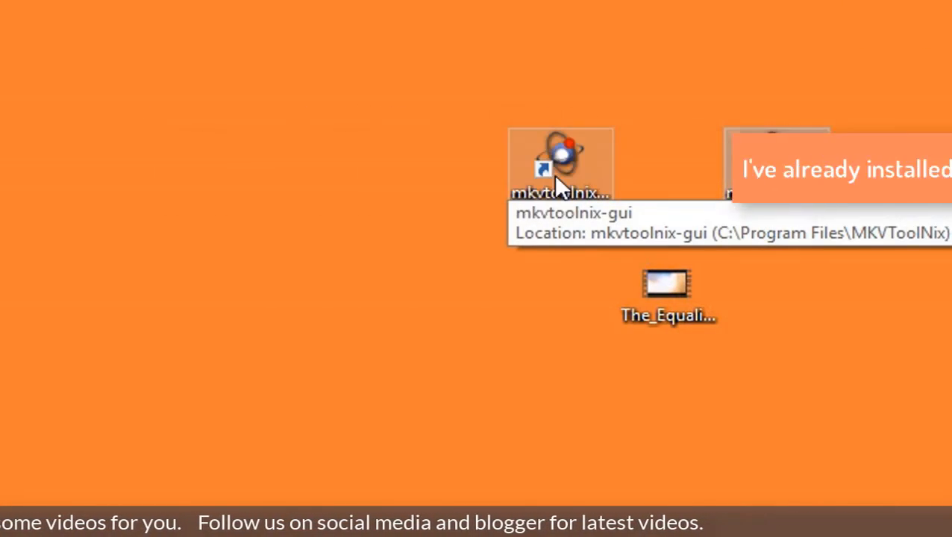
right_click(562, 163)
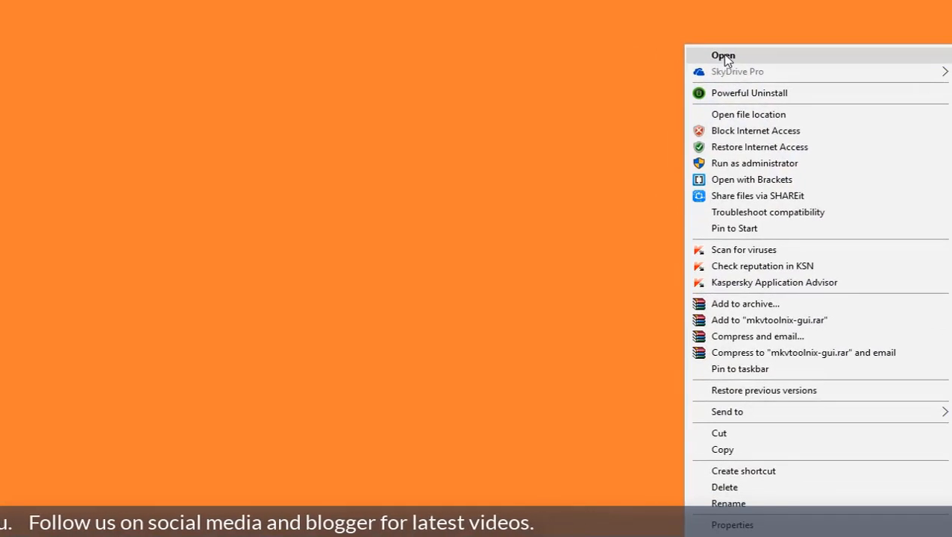
left_click(722, 55)
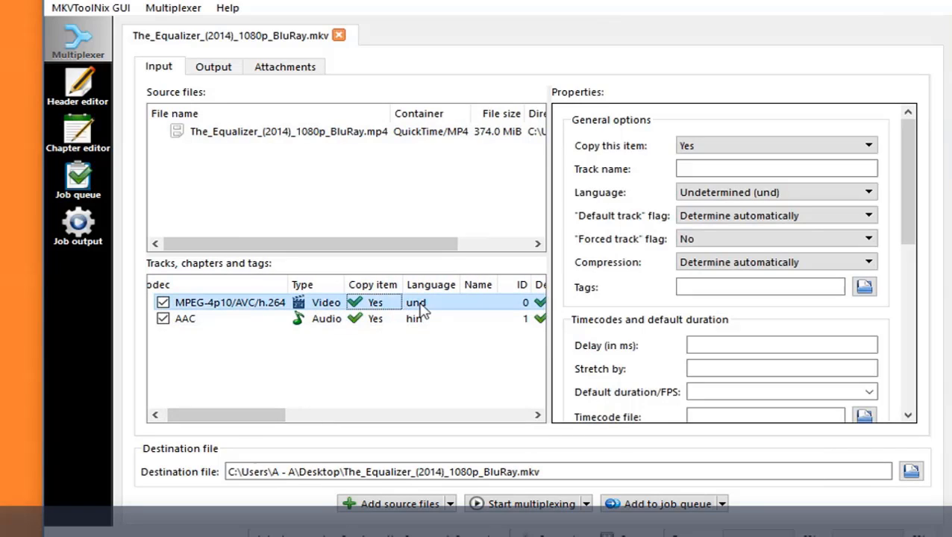
- Name the MPEG-4 AVC video track 'PoinTecH Tutorials Video'
type("P")
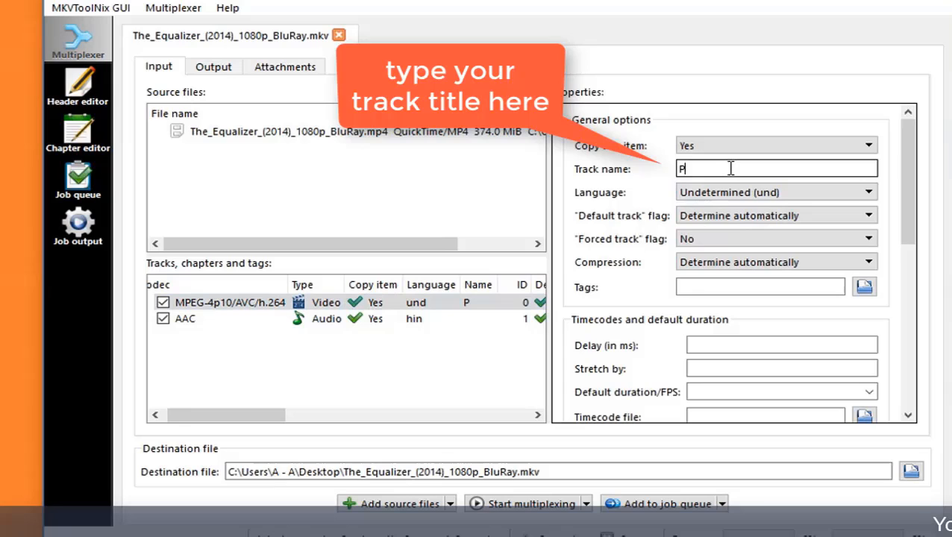
type("oinTed")
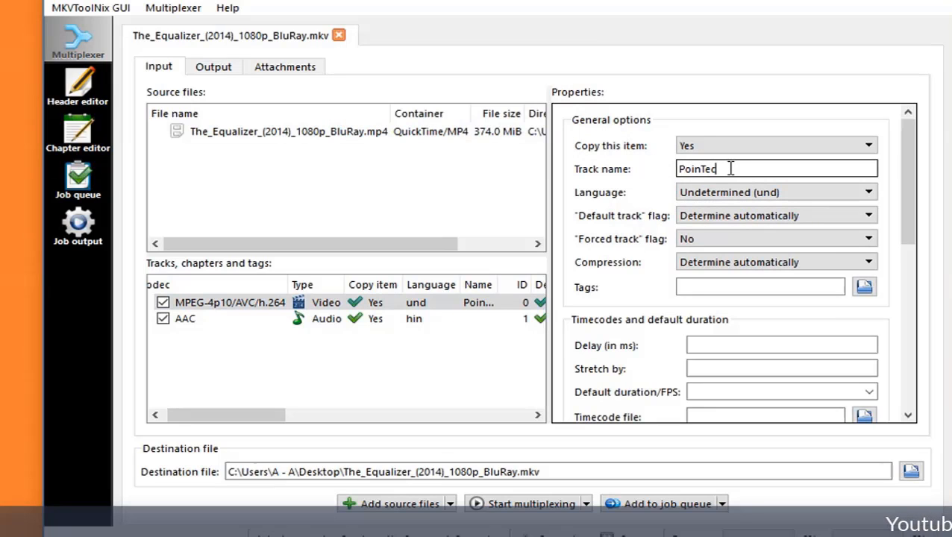
type("cH T")
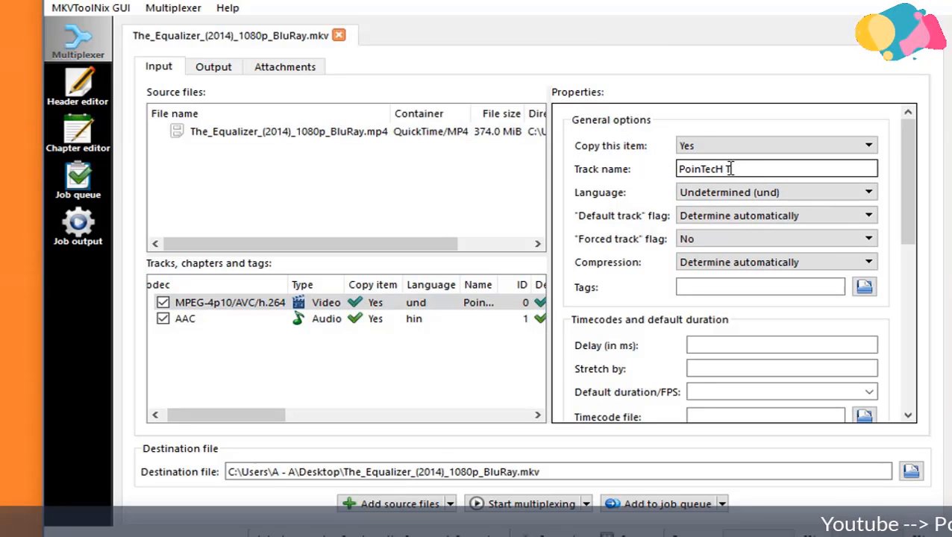
type("utorials Vid")
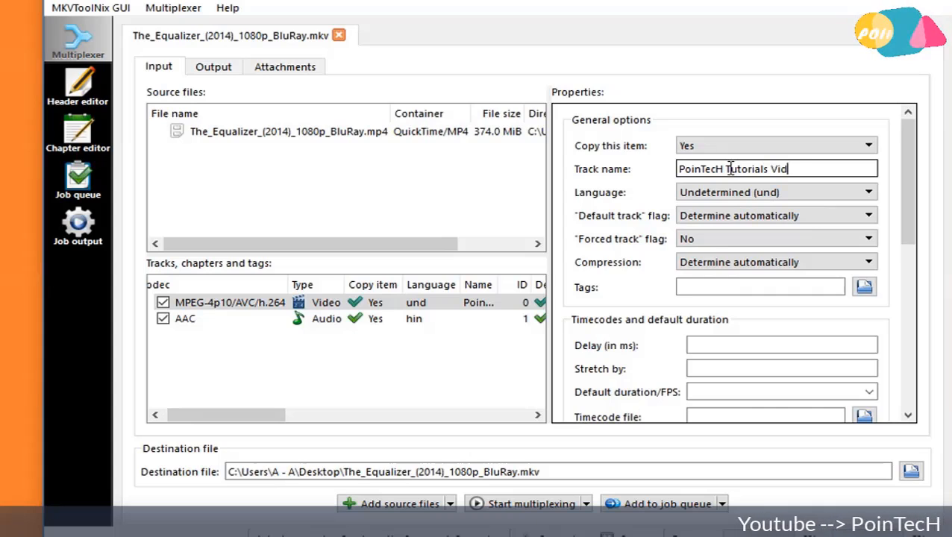
type("eo")
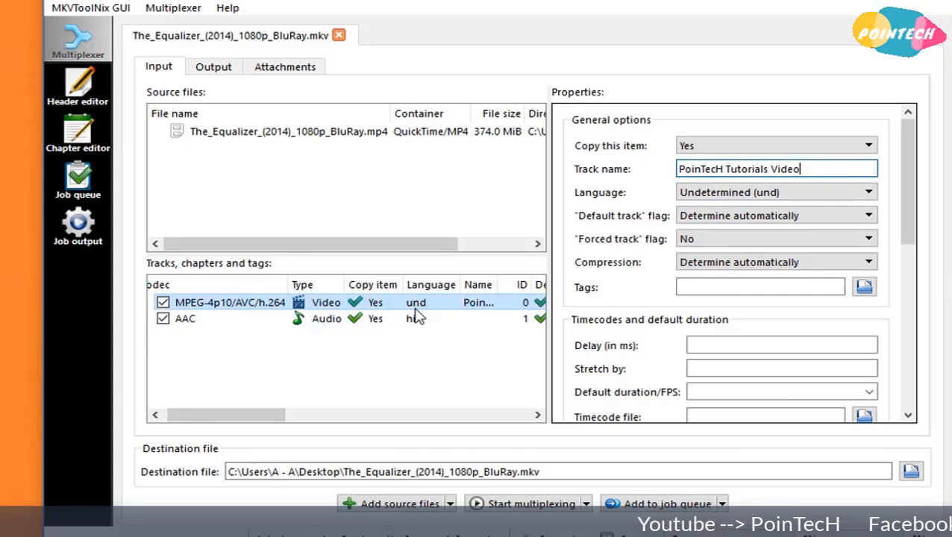
- Name the AAC audio track 'PoinTecH Tutorials Video Hindi Lang'
left_click(185, 320)
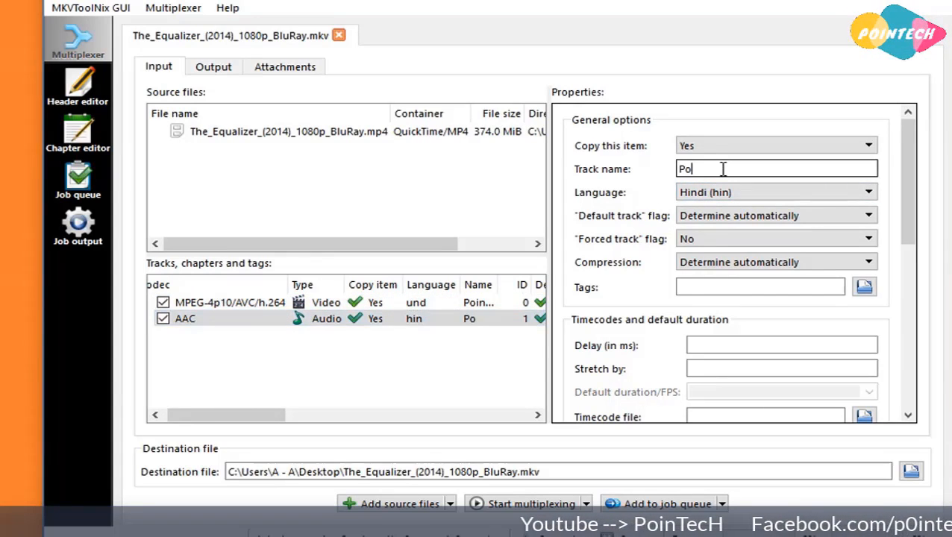
type("inTech Tutorials Video")
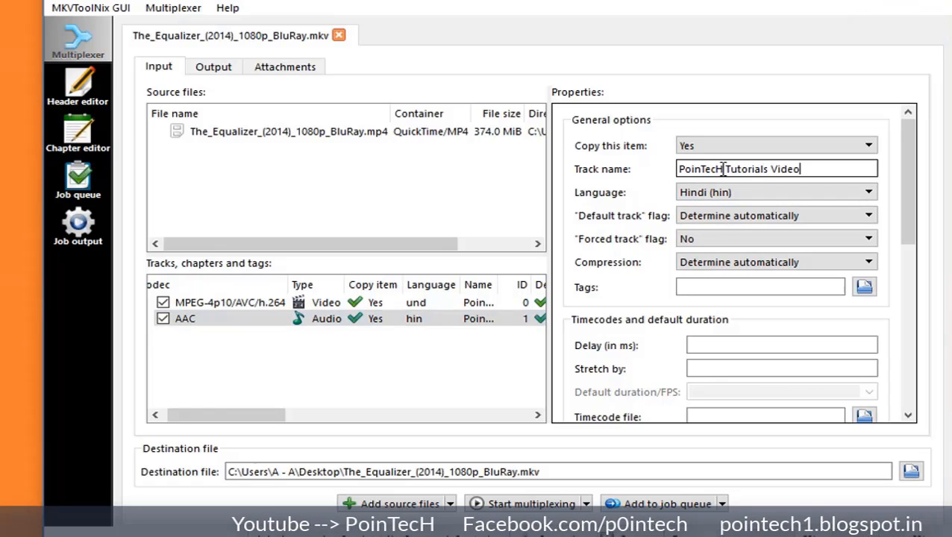
type("Hindi La")
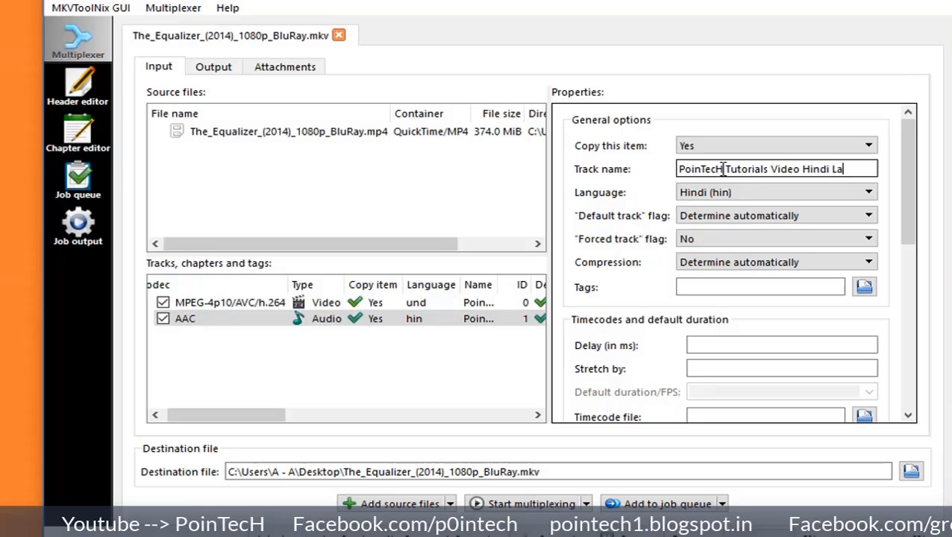
type("ng")
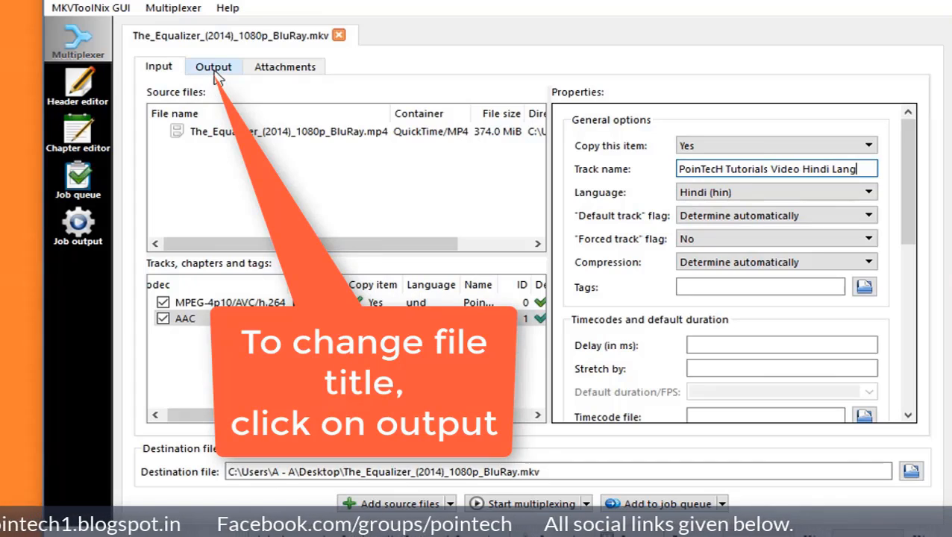
- Set the output file title to 'PoinTech Name Change Tutorials'
left_click(214, 66)
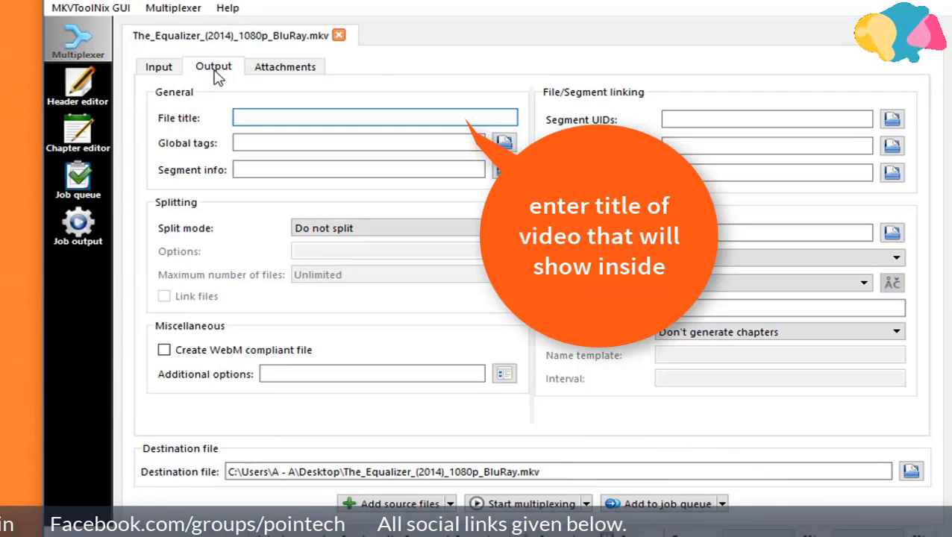
type("A")
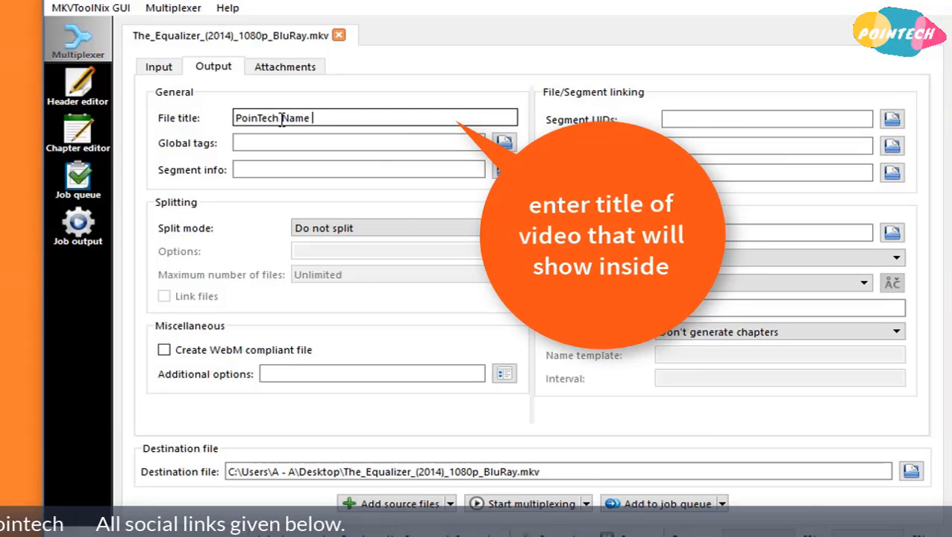
type("Change Tutorials")
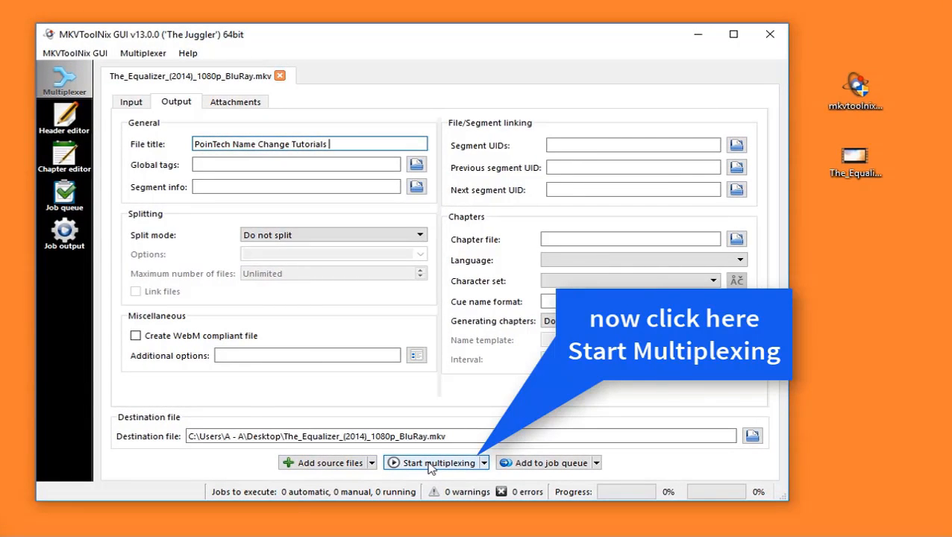
- Multiplex the renamed MKV copy to the desktop and close MKVToolNix GUI
left_click(436, 462)
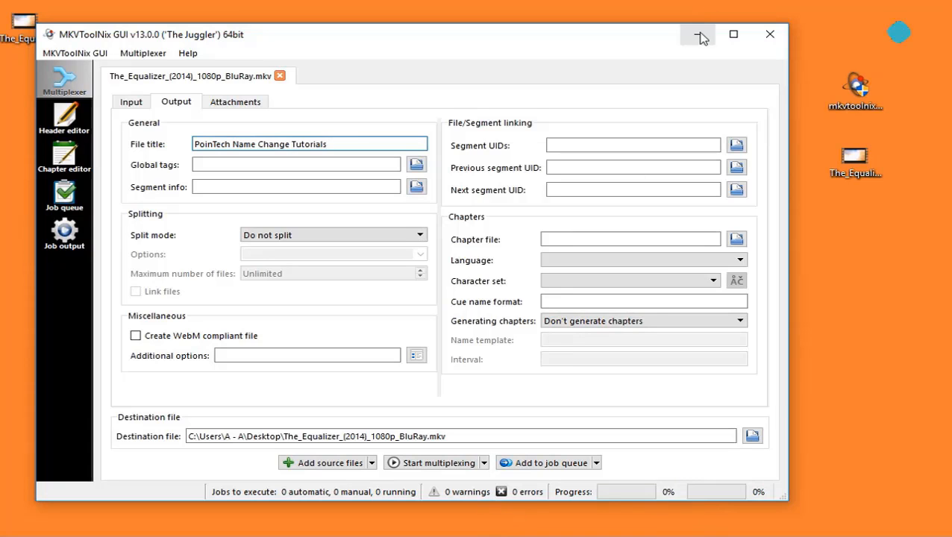
left_click(698, 35)
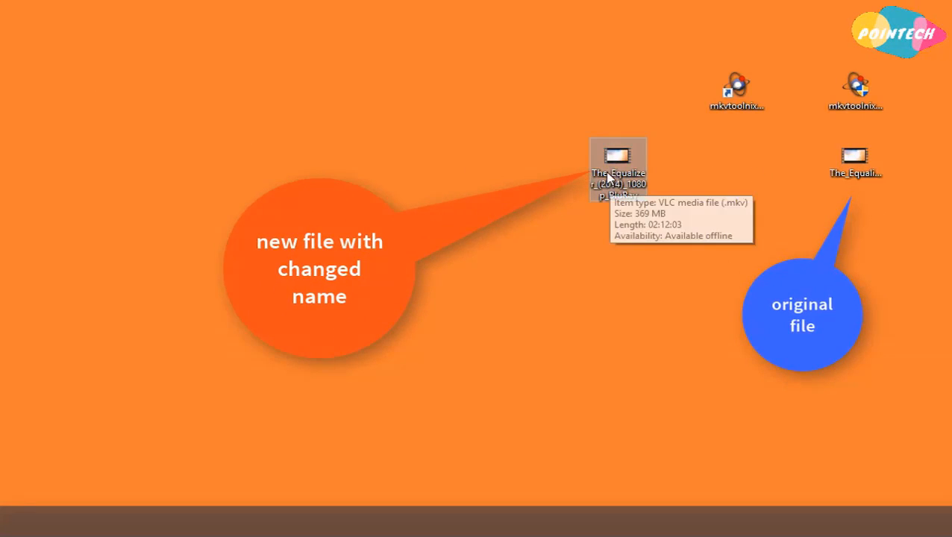
double_click(618, 167)
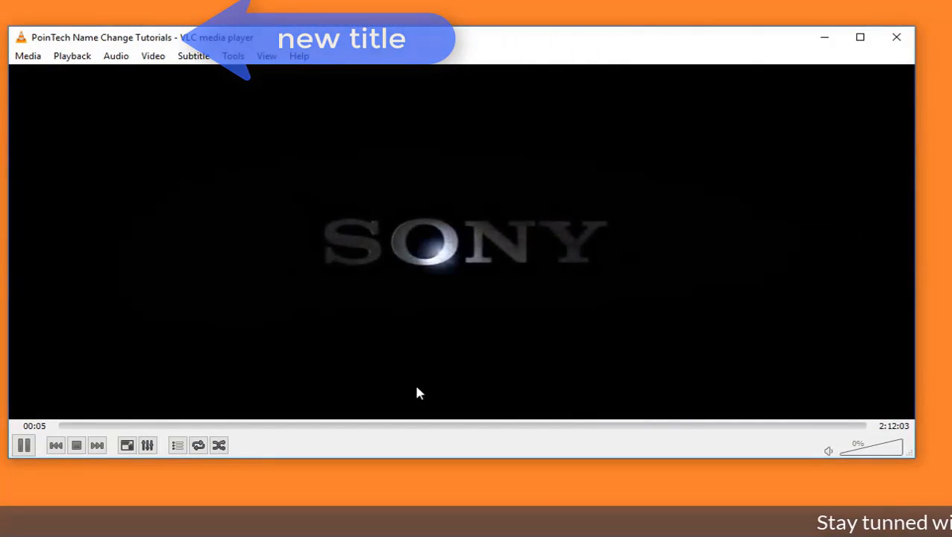
mouse_move(117, 57)
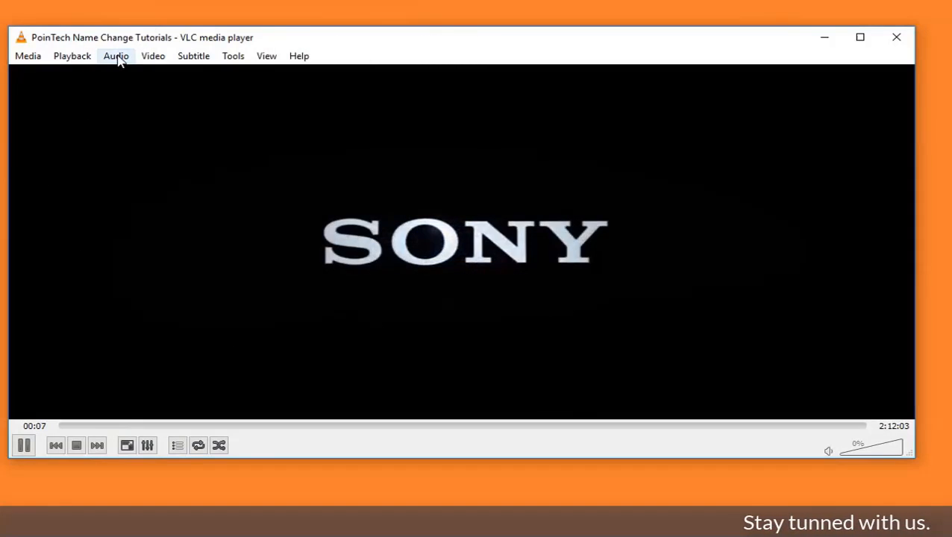
left_click(117, 55)
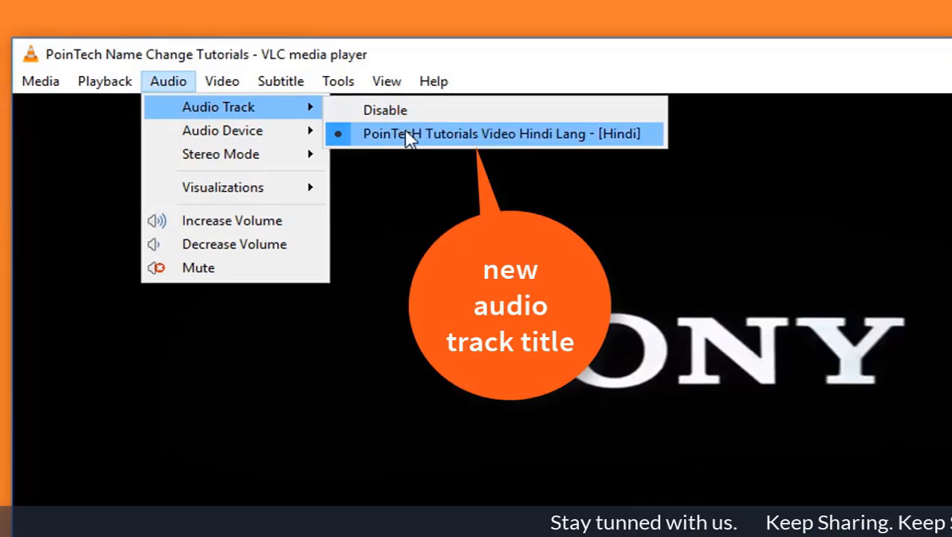
left_click(221, 80)
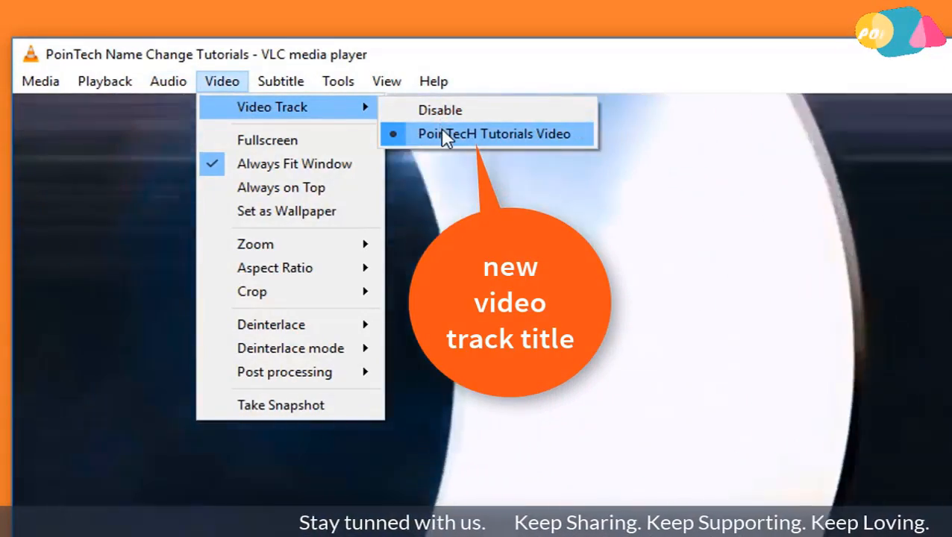
left_click(496, 135)
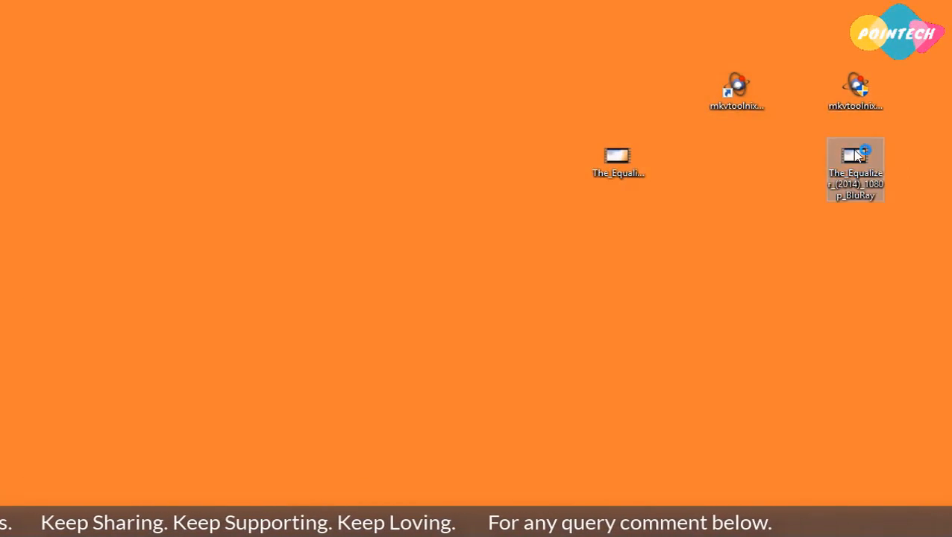
- Play the original MP4 in VLC and check its Audio and Video menus for comparison
double_click(856, 154)
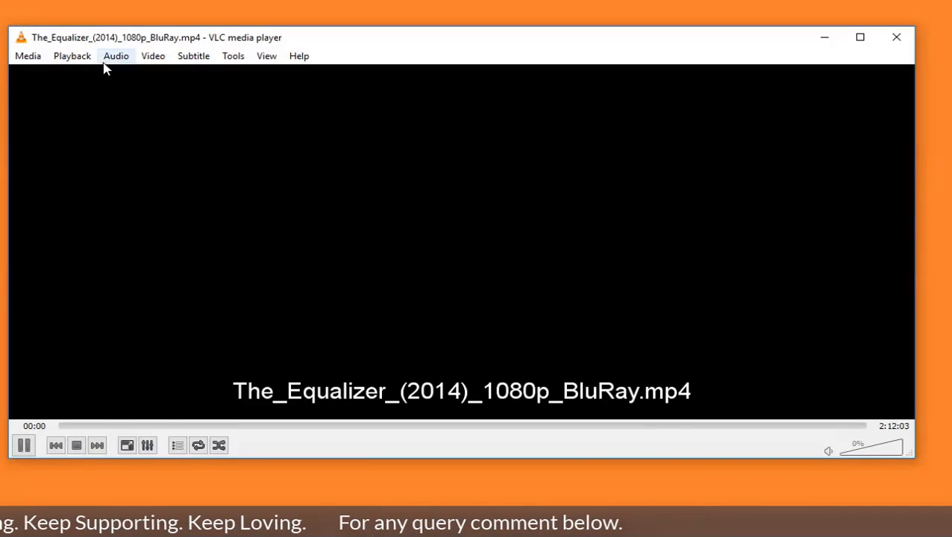
left_click(116, 55)
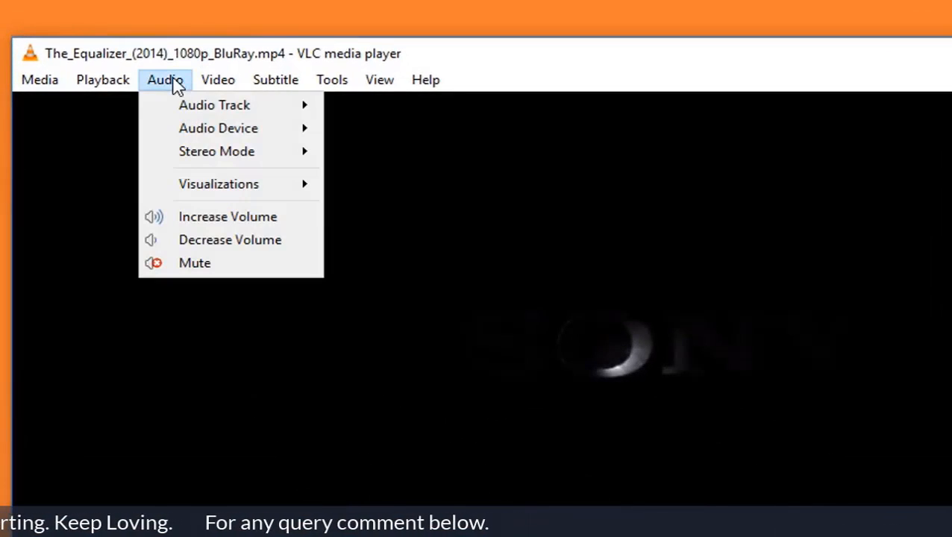
left_click(218, 81)
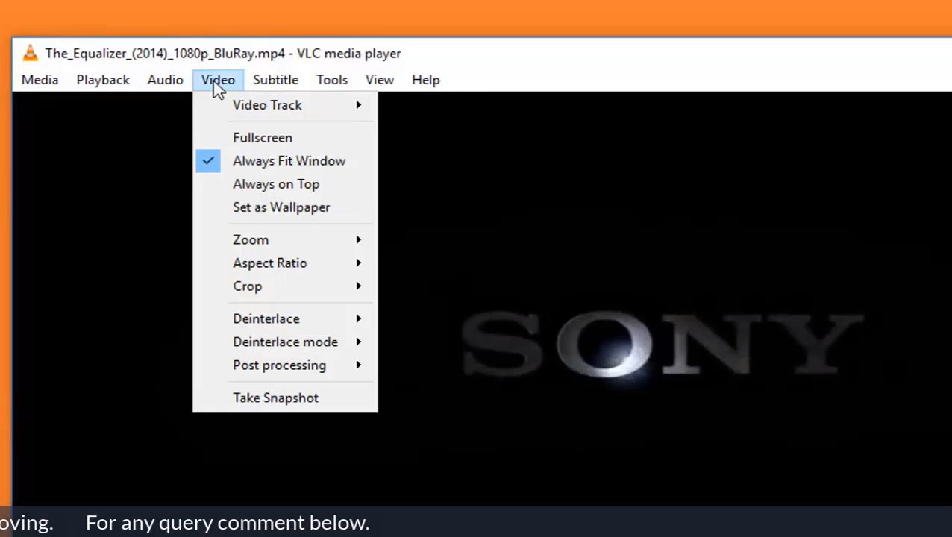